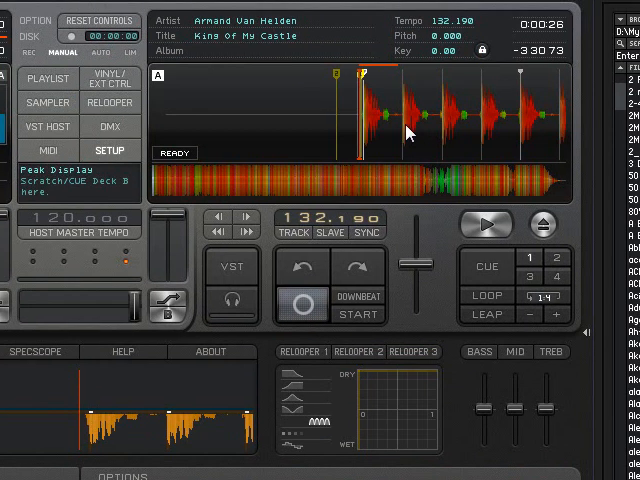
mouse_move(304, 304)
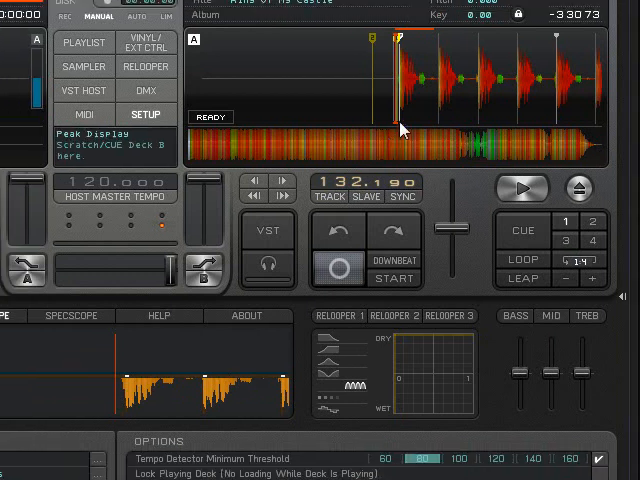
mouse_move(400, 128)
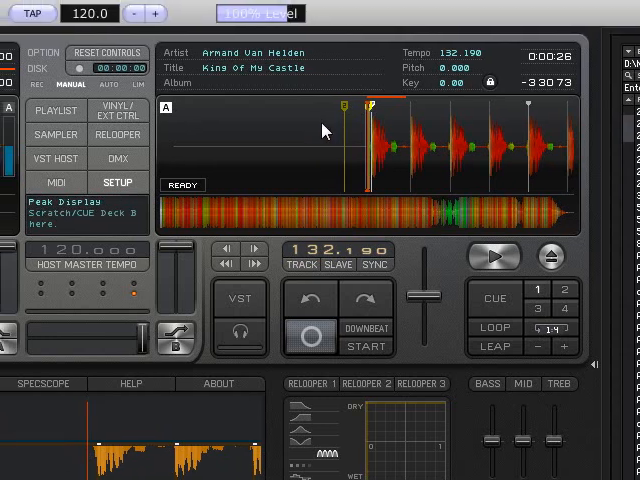
mouse_move(318, 164)
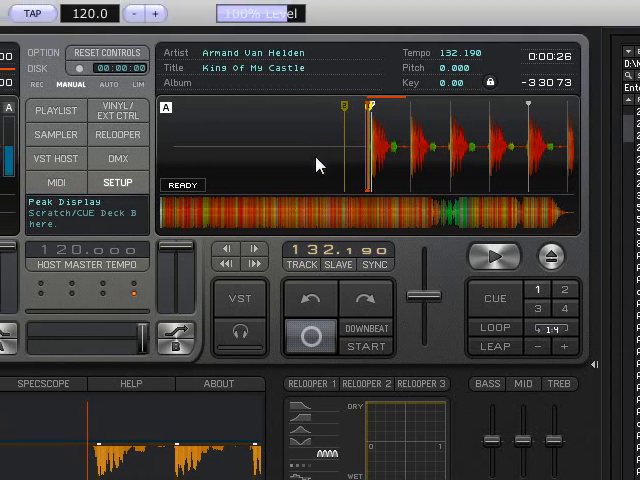
mouse_move(308, 170)
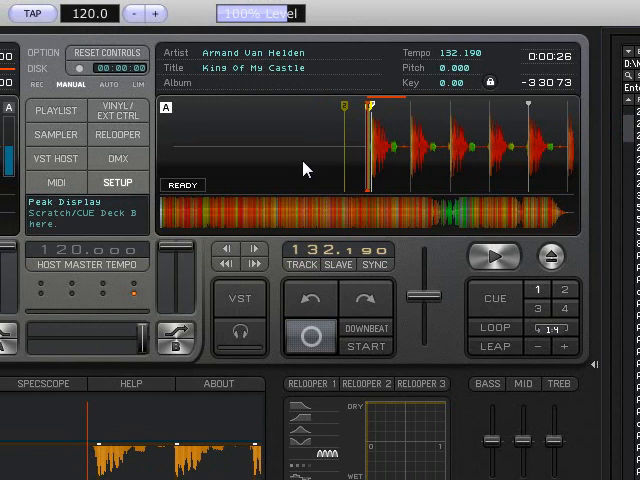
mouse_move(220, 168)
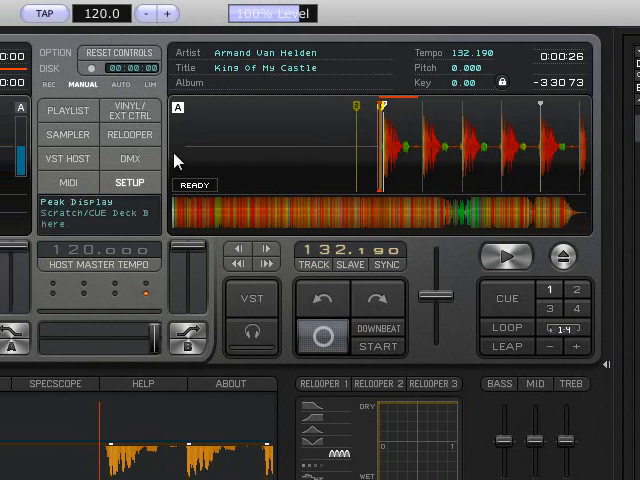
mouse_move(200, 192)
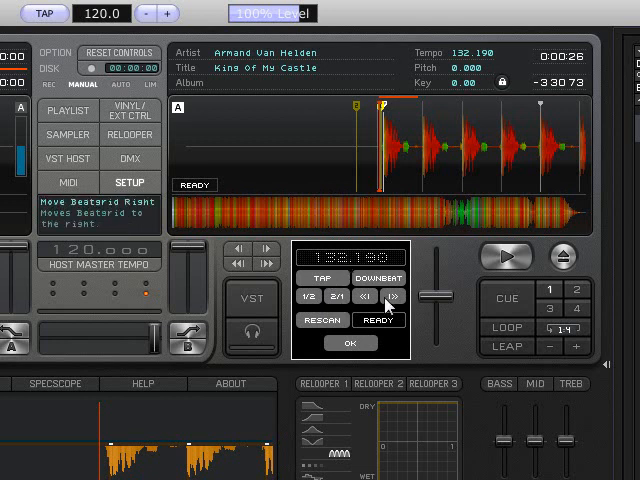
mouse_move(322, 320)
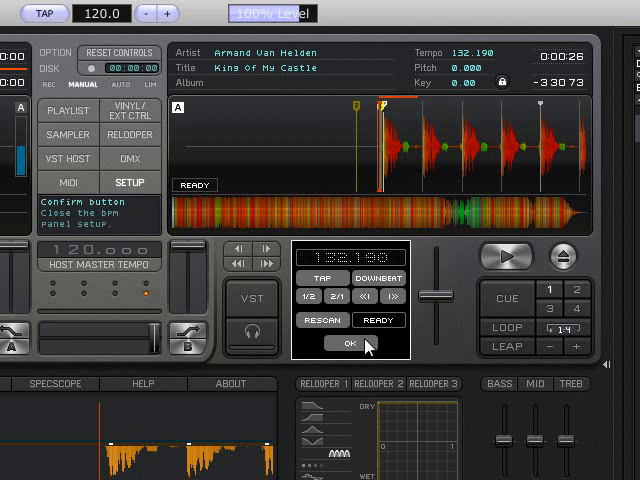
Confirm the downbeat adjustment and return the deck to its normal transport view
left_click(348, 344)
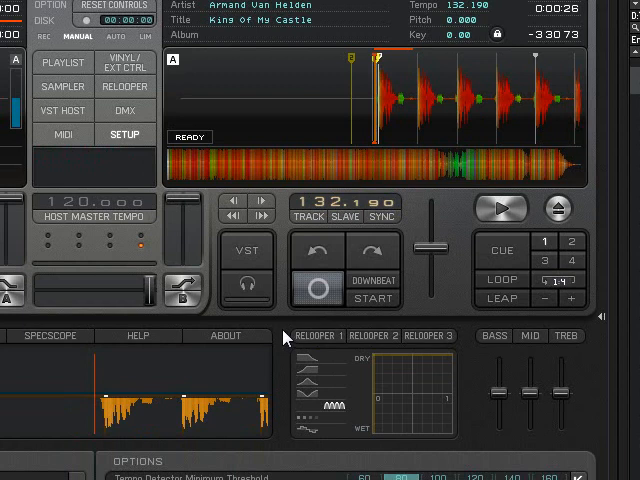
mouse_move(284, 332)
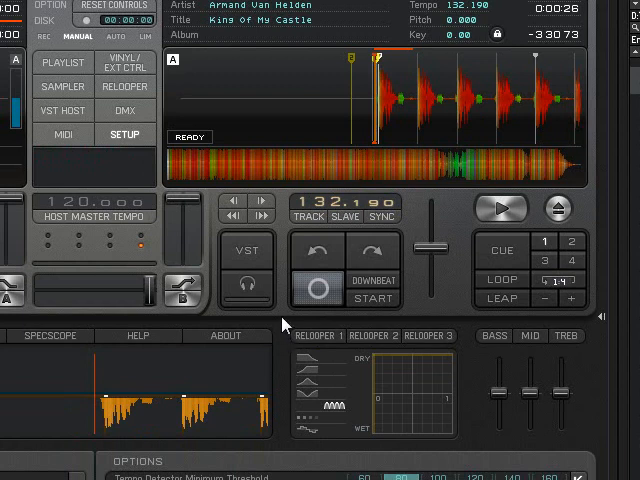